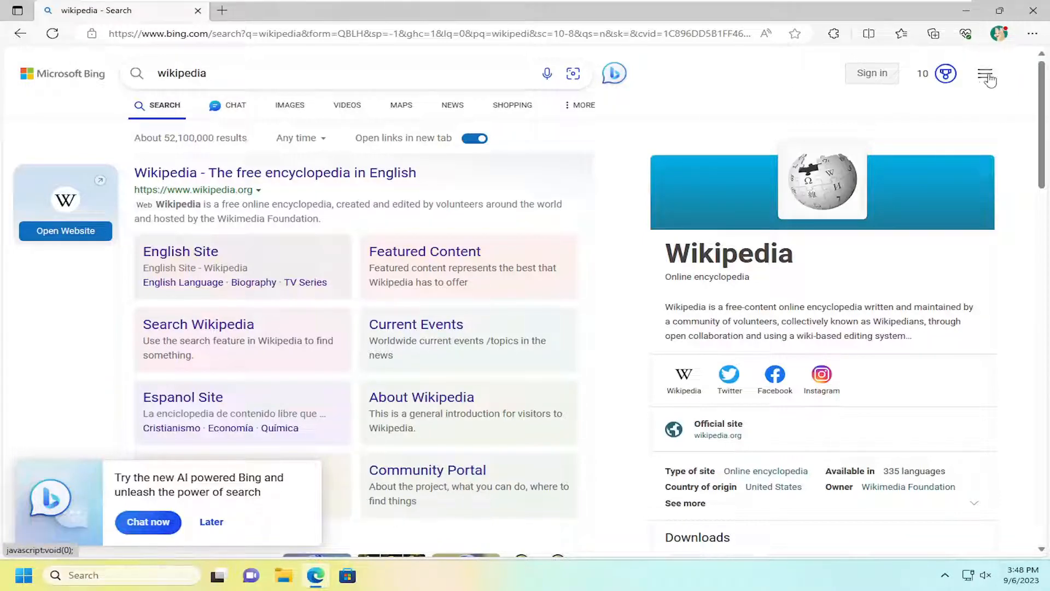
# Step: Open Bing's search settings from the menu and scroll down to the Results options
pyautogui.click(985, 74)
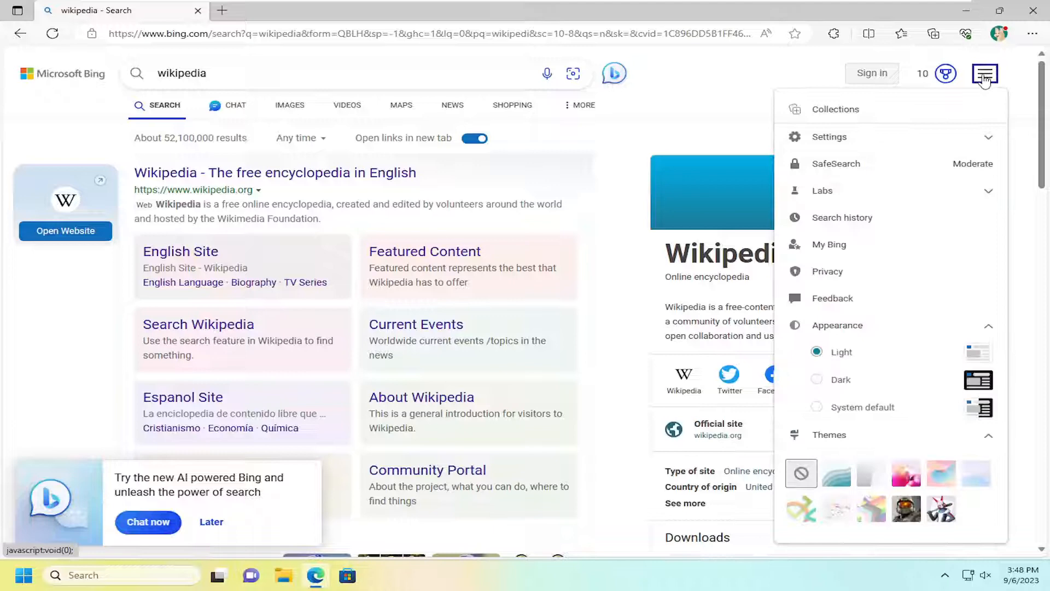
pyautogui.click(829, 136)
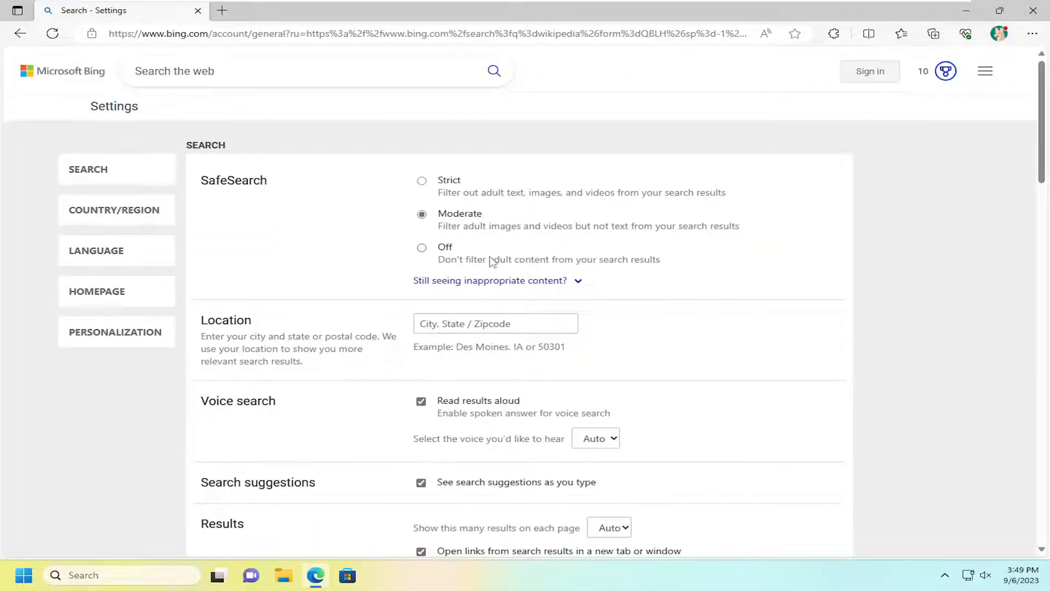
pyautogui.scroll(-3)
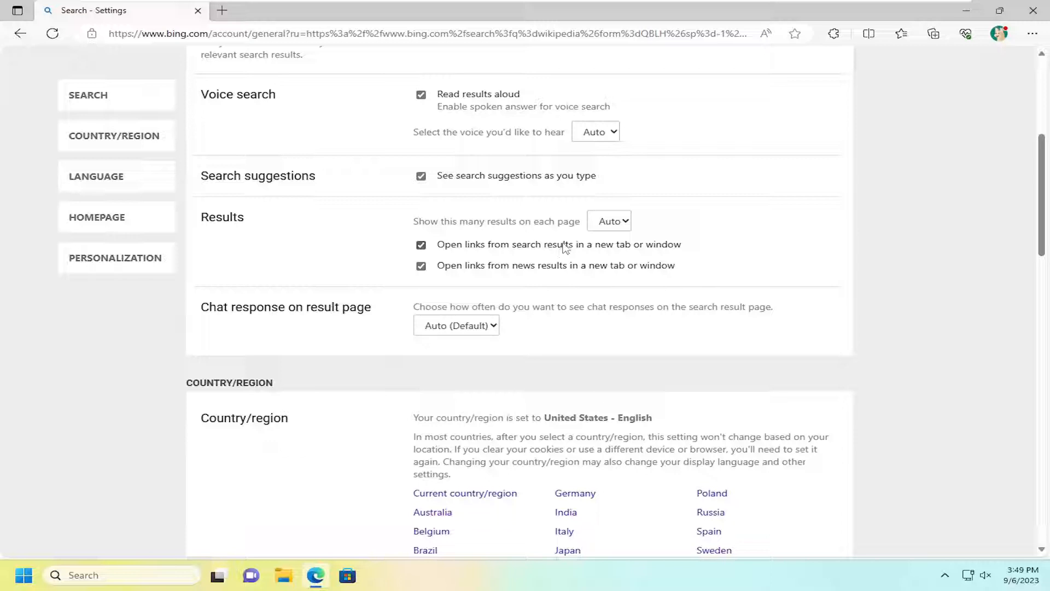
# Step: Uncheck 'Open links from search results' and 'Open links from news results' in a new tab
pyautogui.click(421, 245)
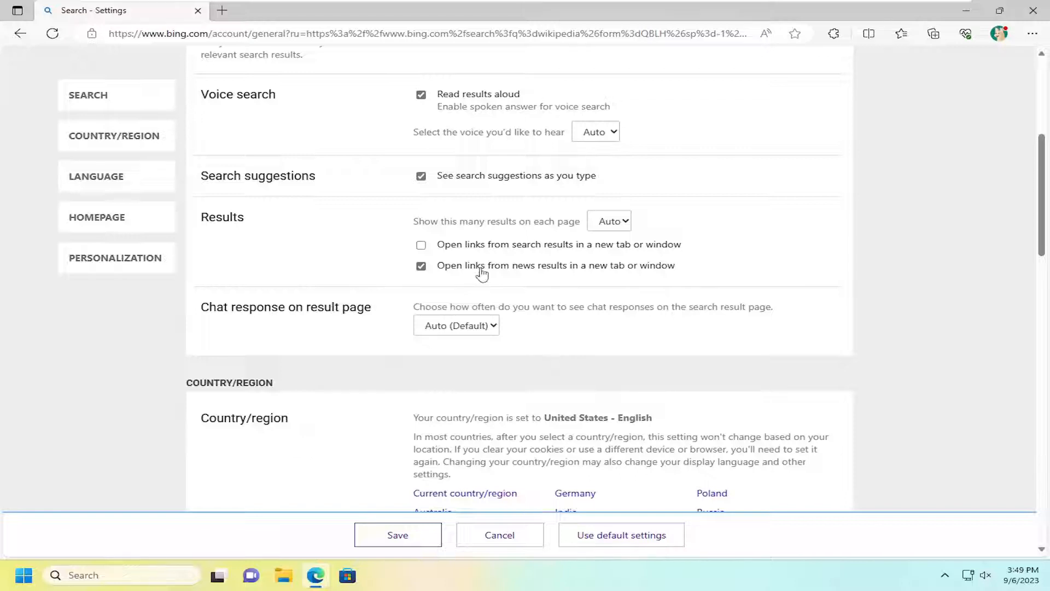
pyautogui.moveTo(485, 269)
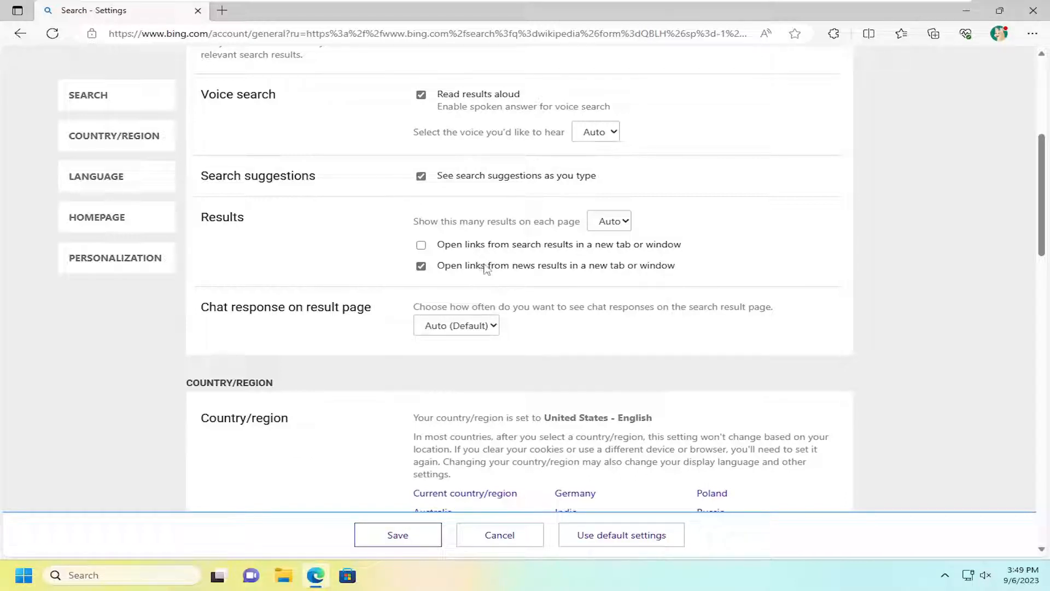
pyautogui.click(420, 265)
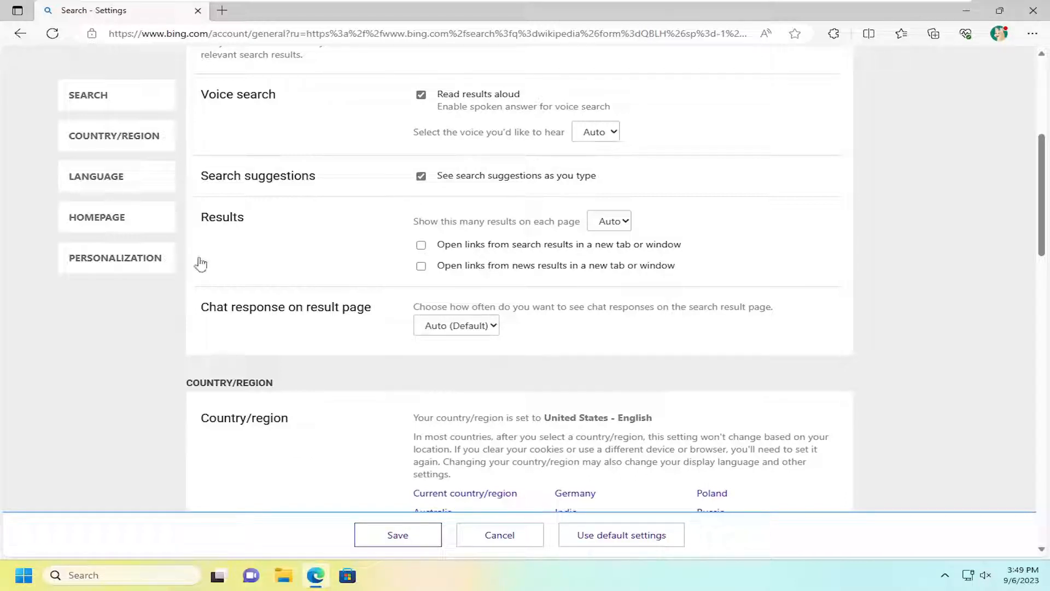
pyautogui.moveTo(398, 535)
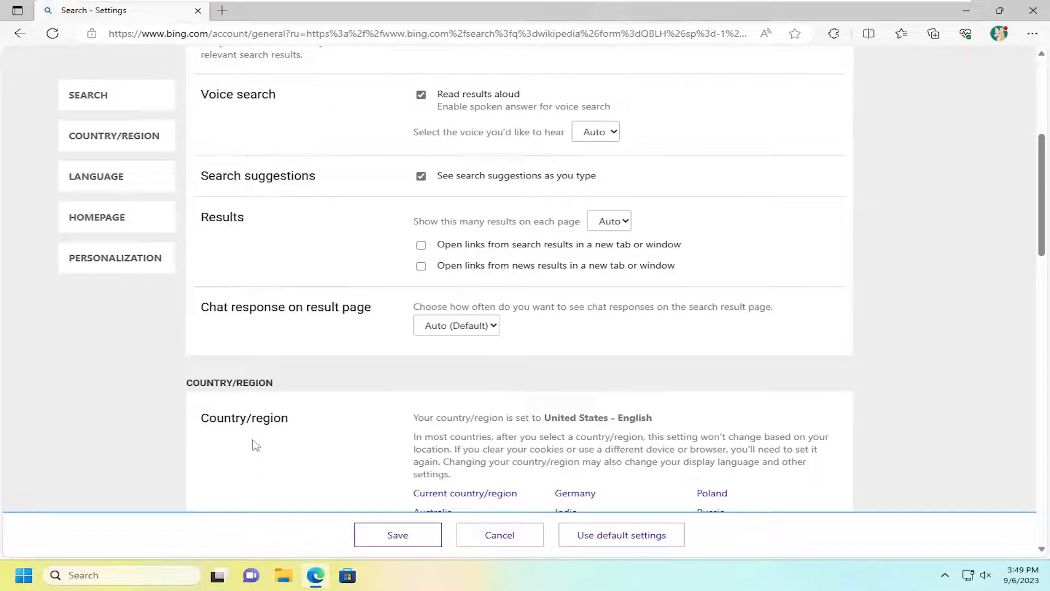
pyautogui.scroll(3)
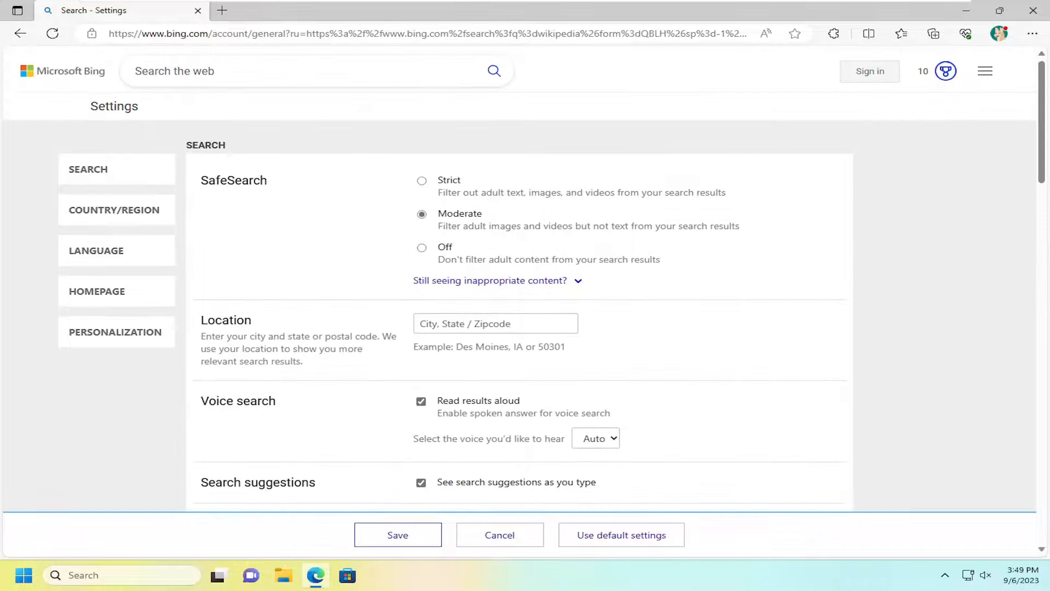